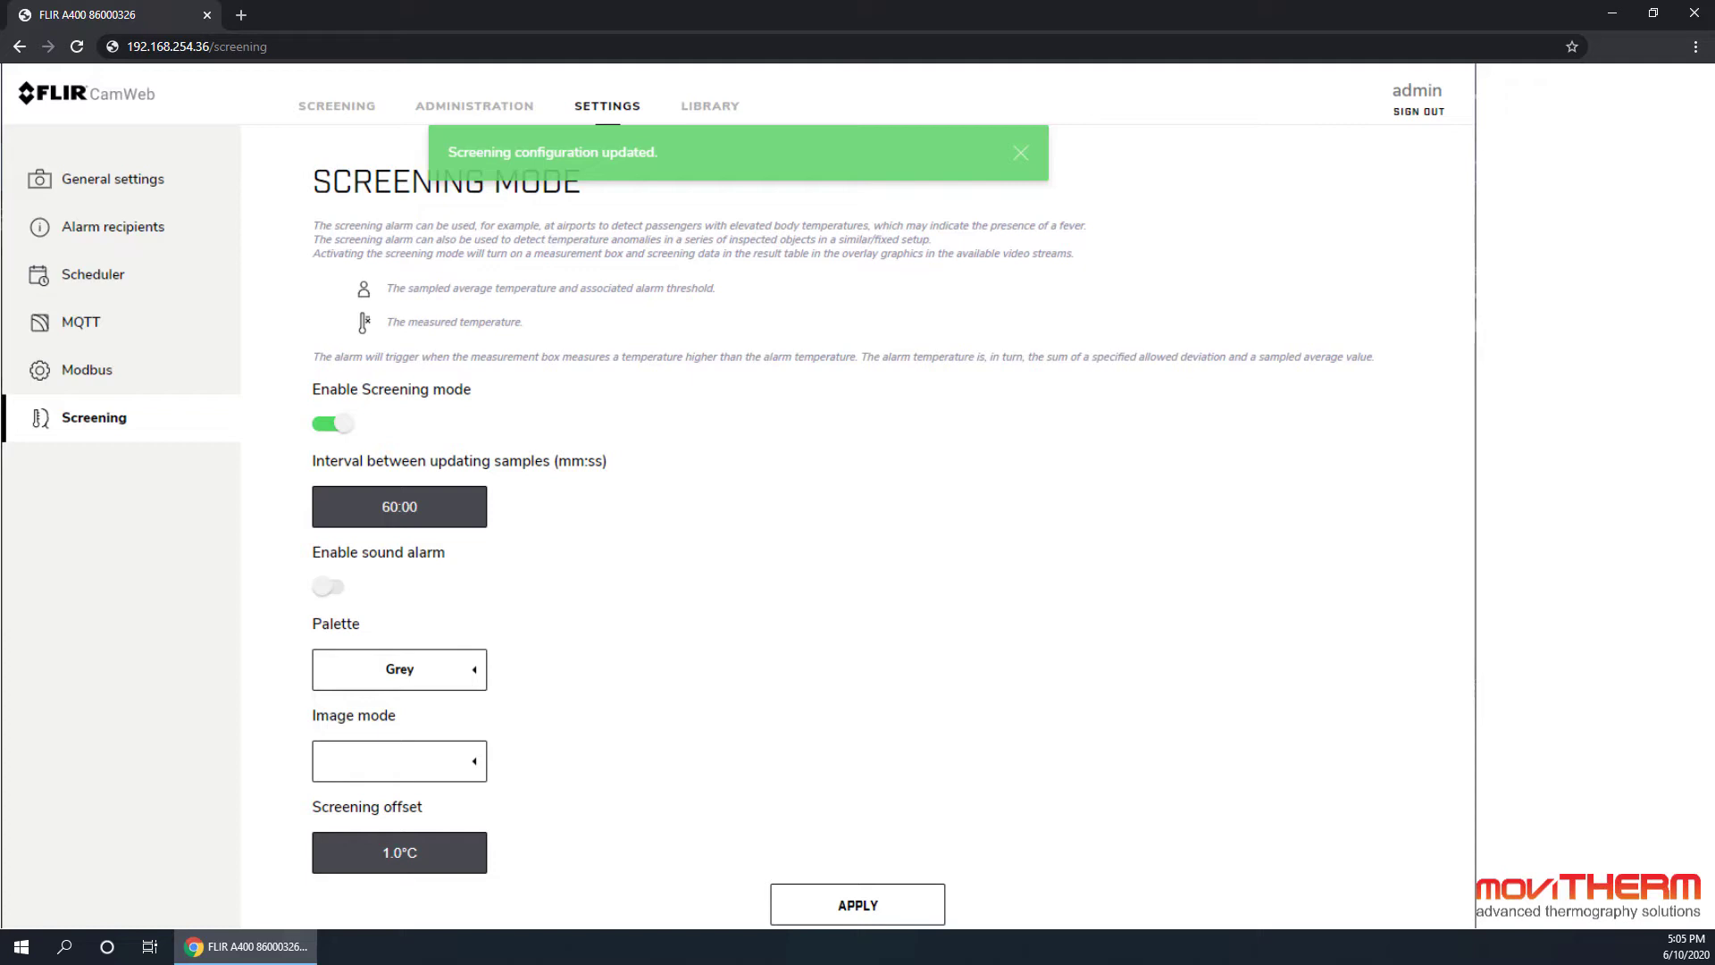
Capture the ten reference samples from the live view, giving a 98.4°F mean and 100.2°F alarm threshold
click(336, 106)
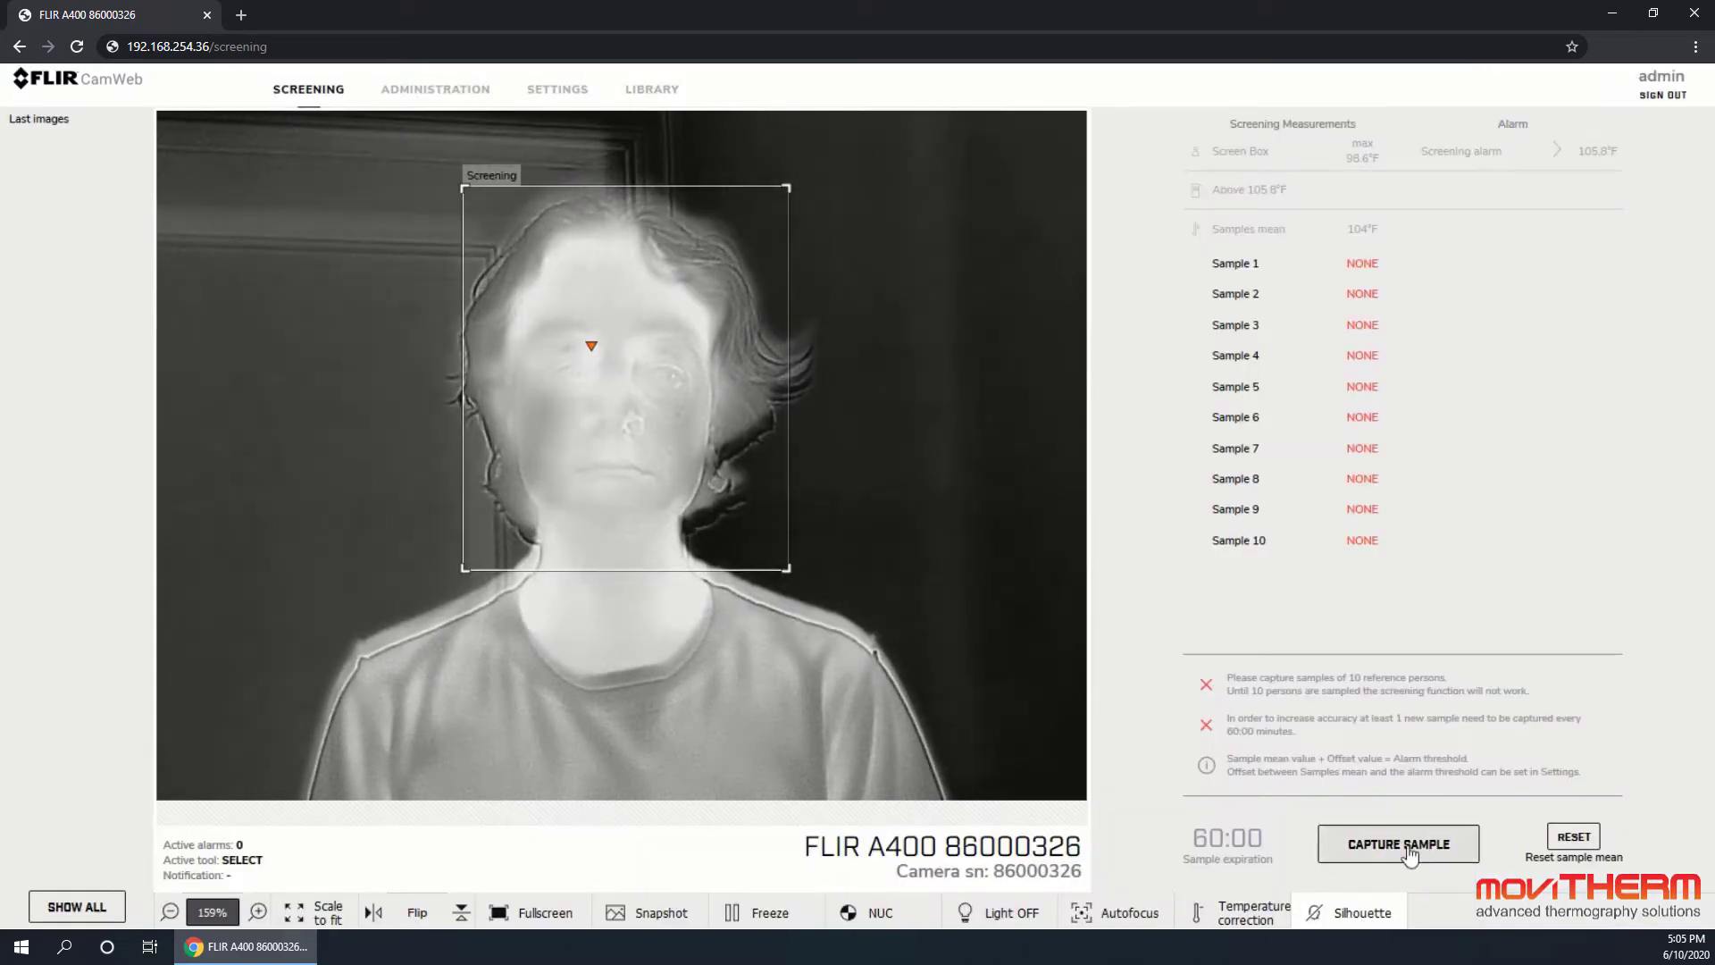
click(1397, 843)
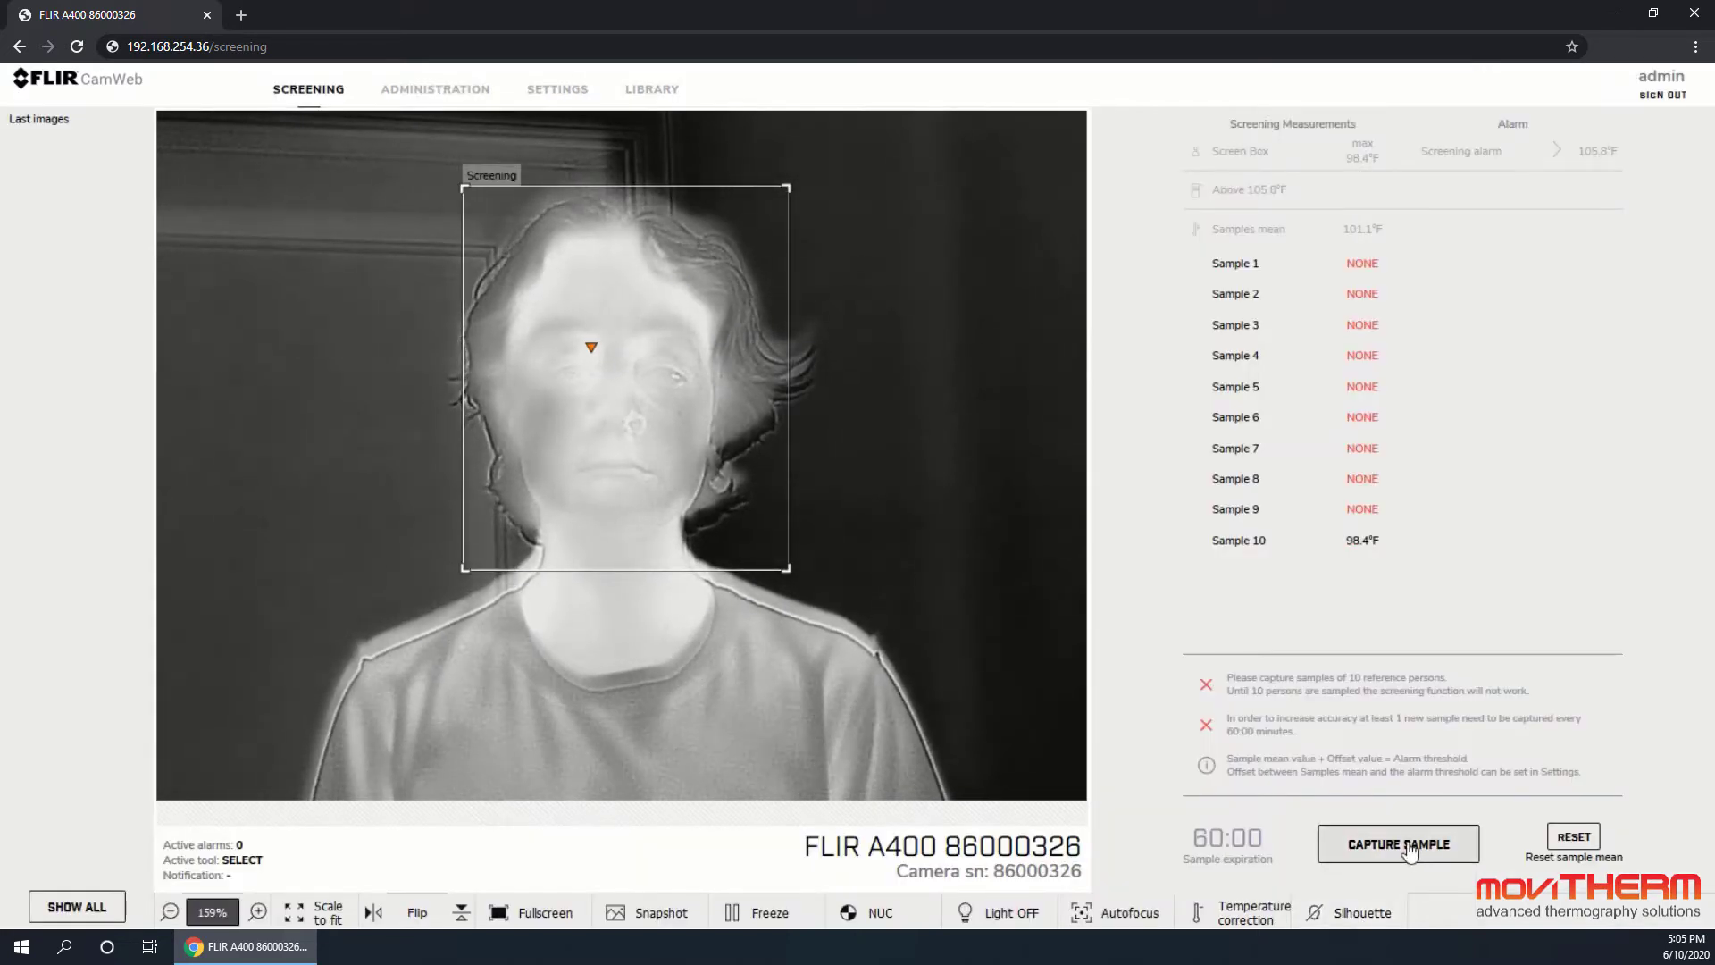
click(1397, 844)
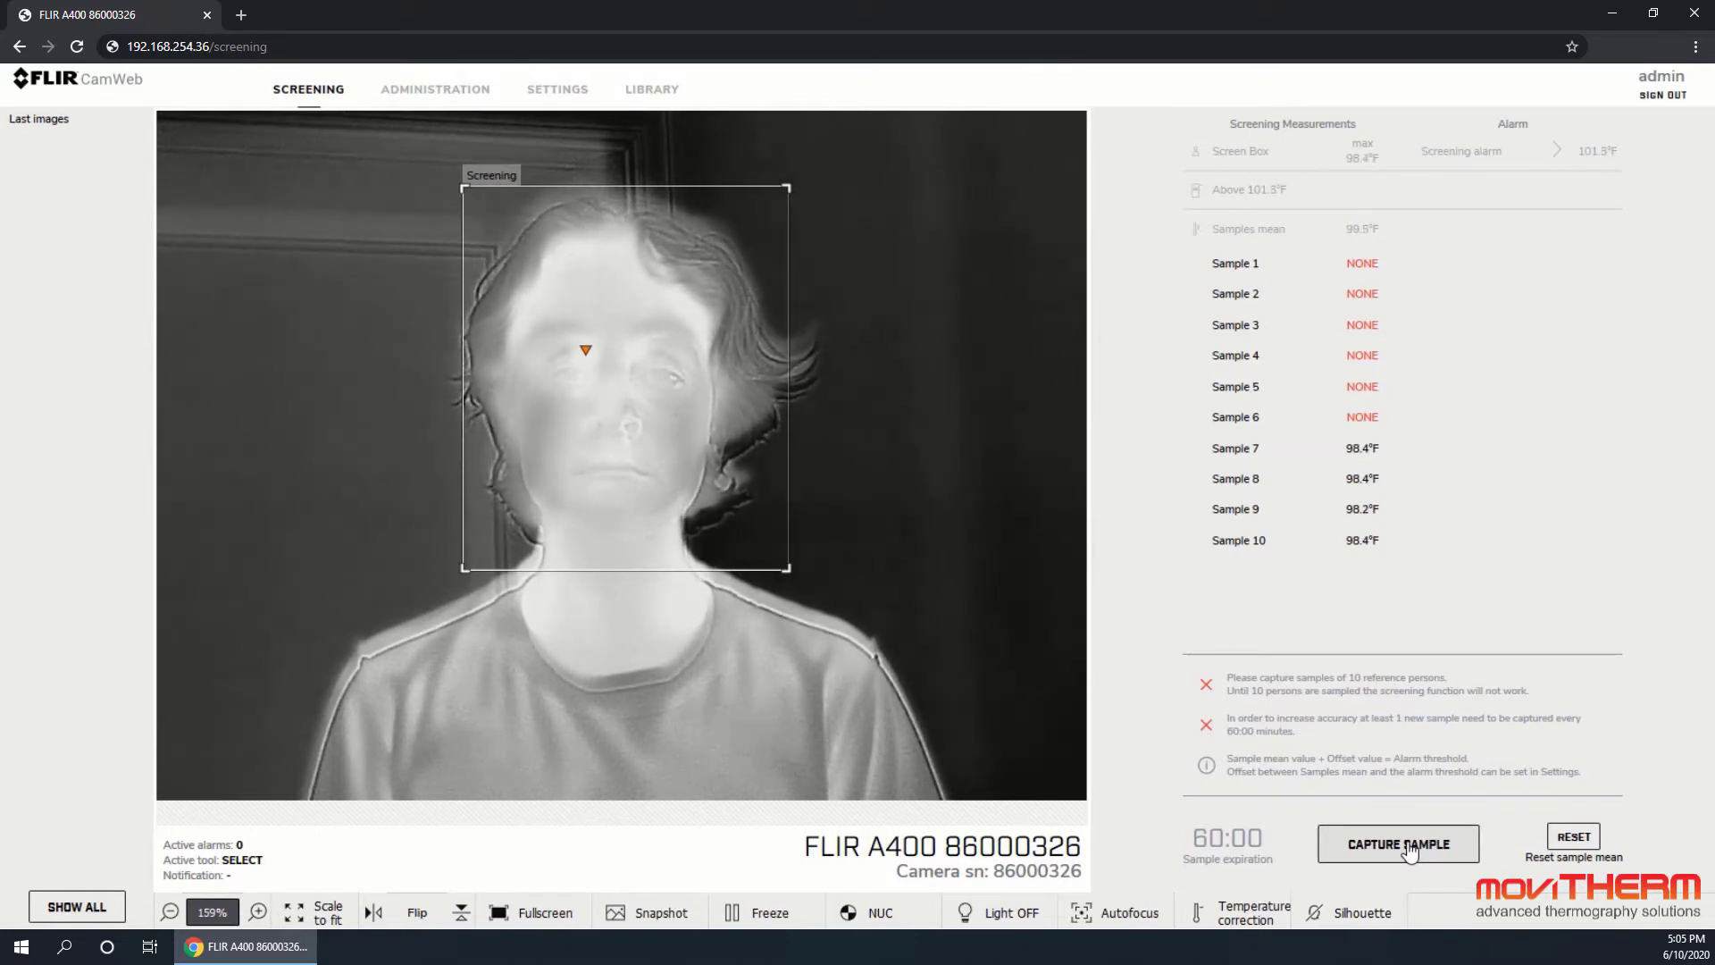
click(1397, 844)
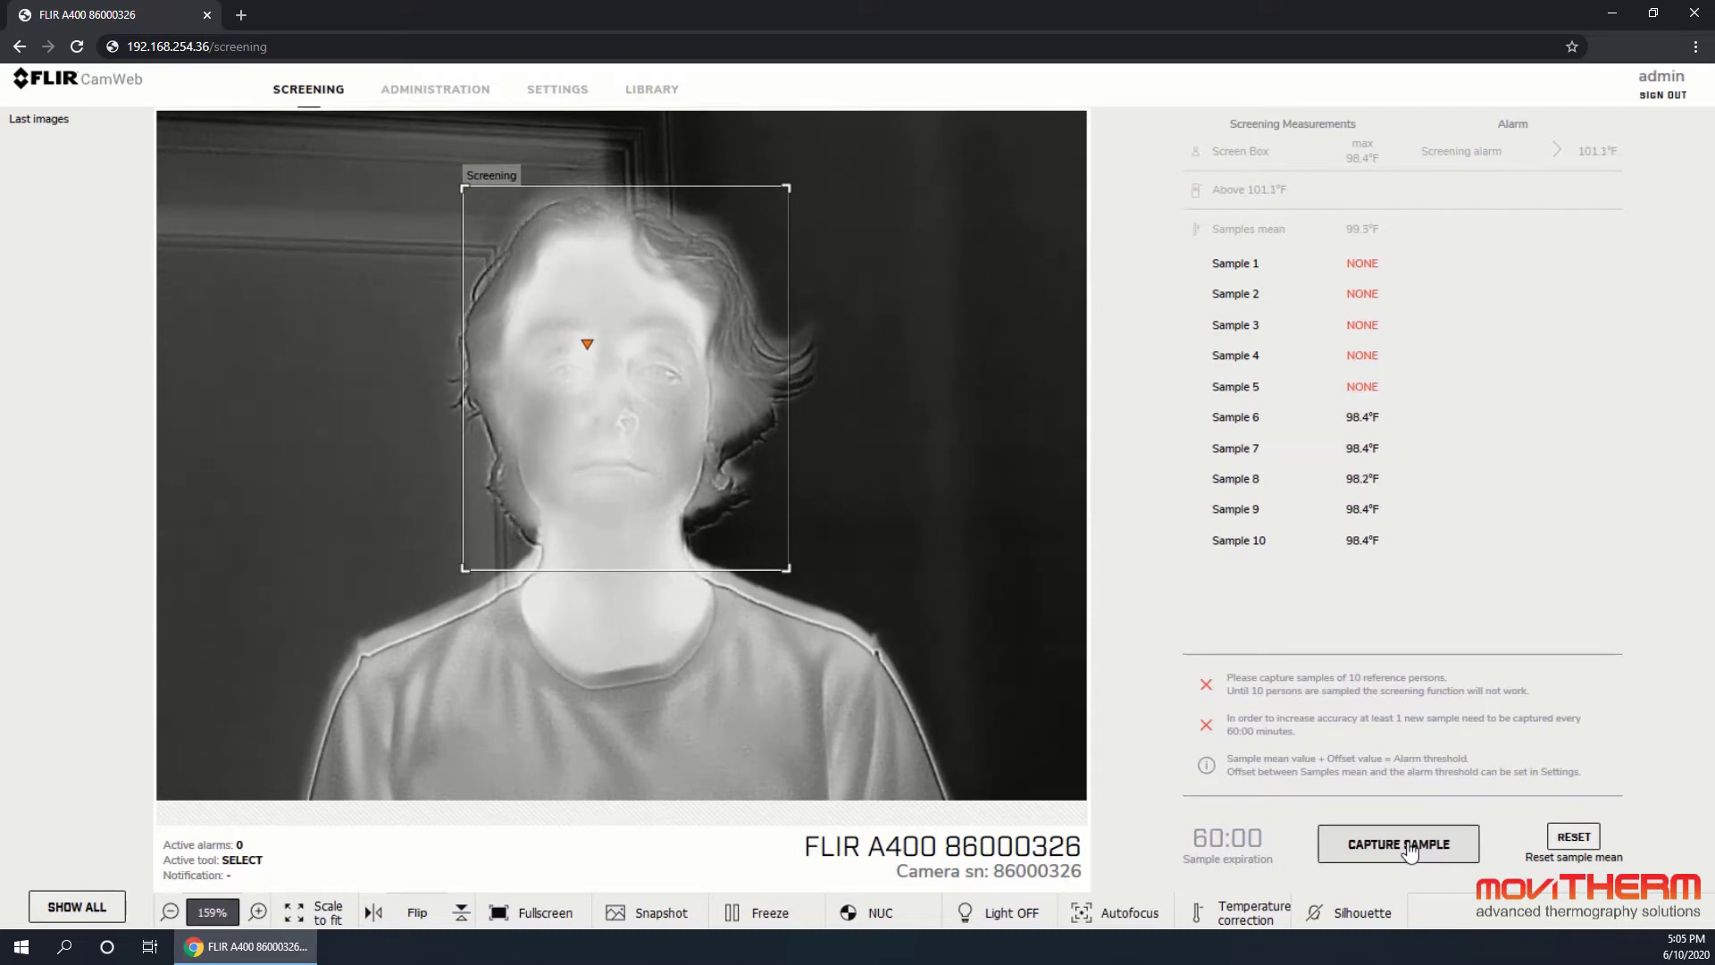
click(1397, 844)
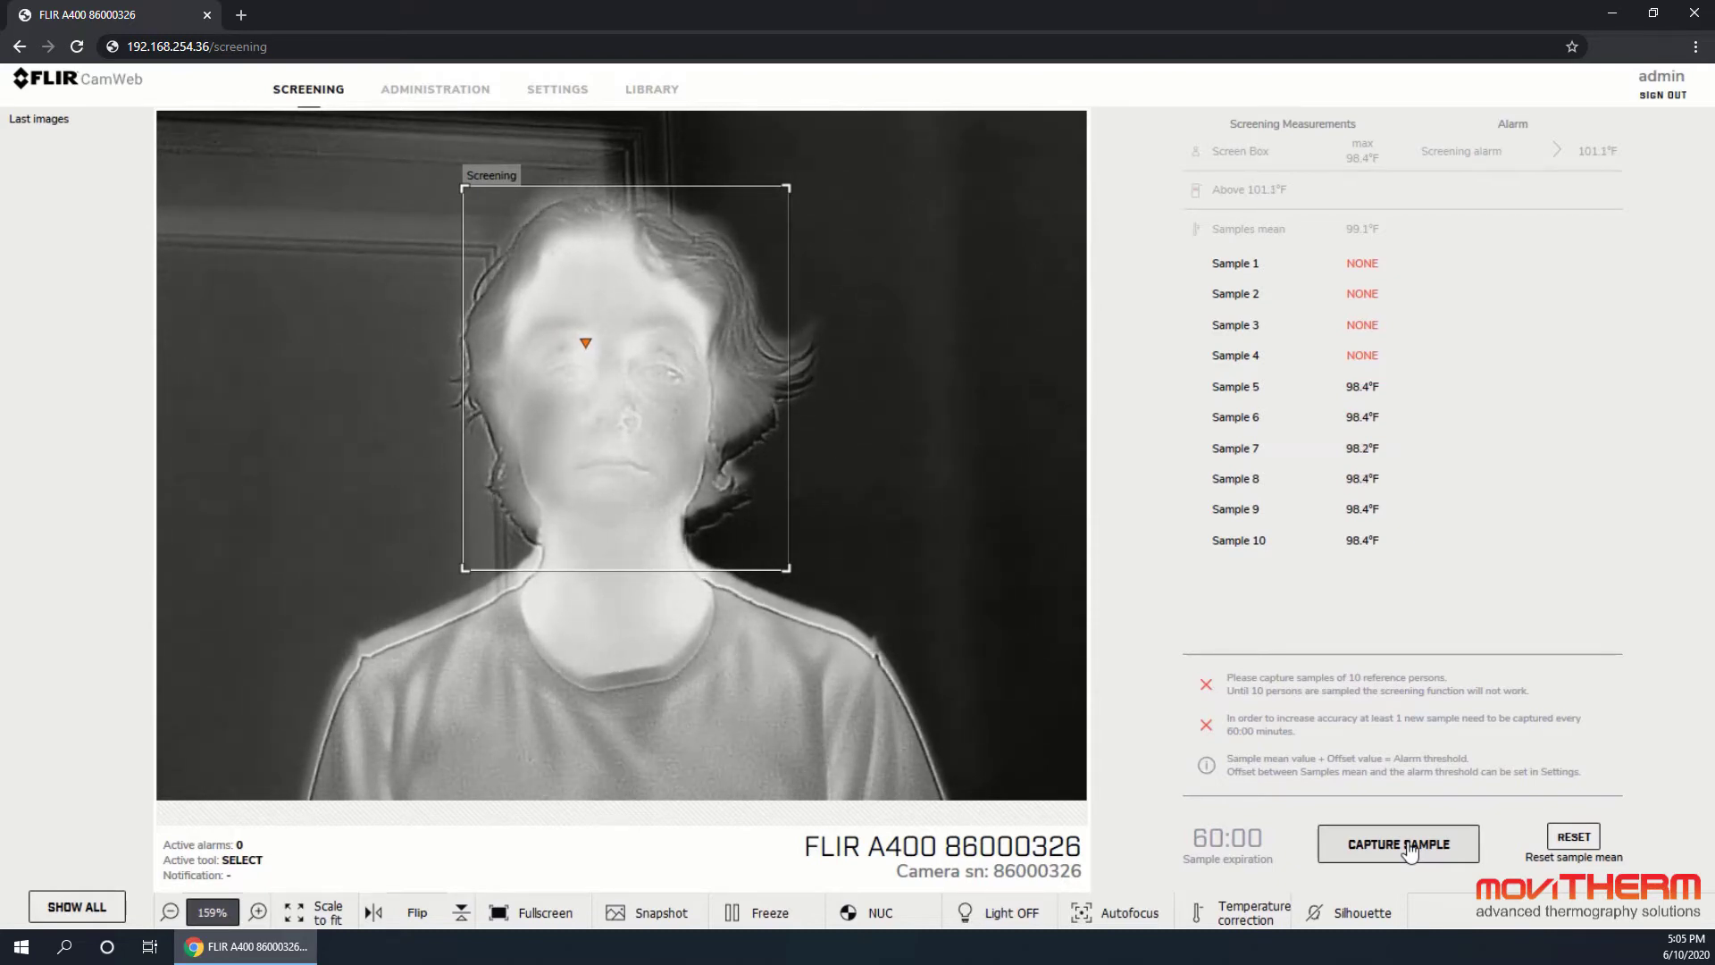
click(1397, 843)
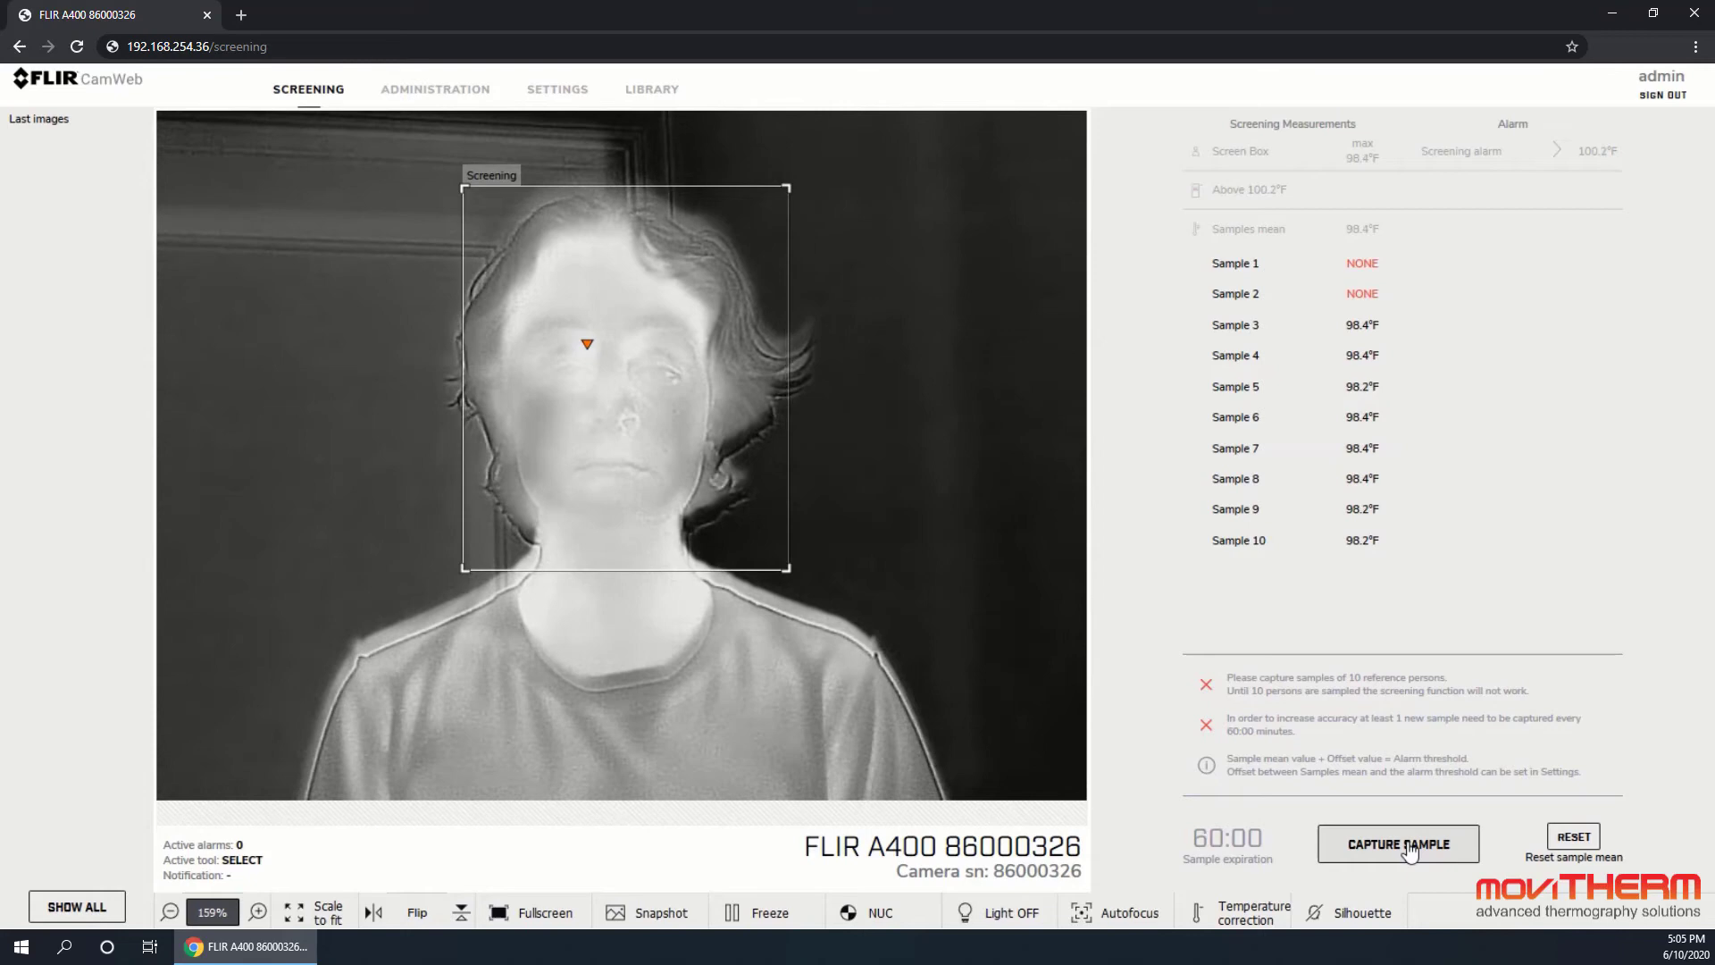
click(1408, 844)
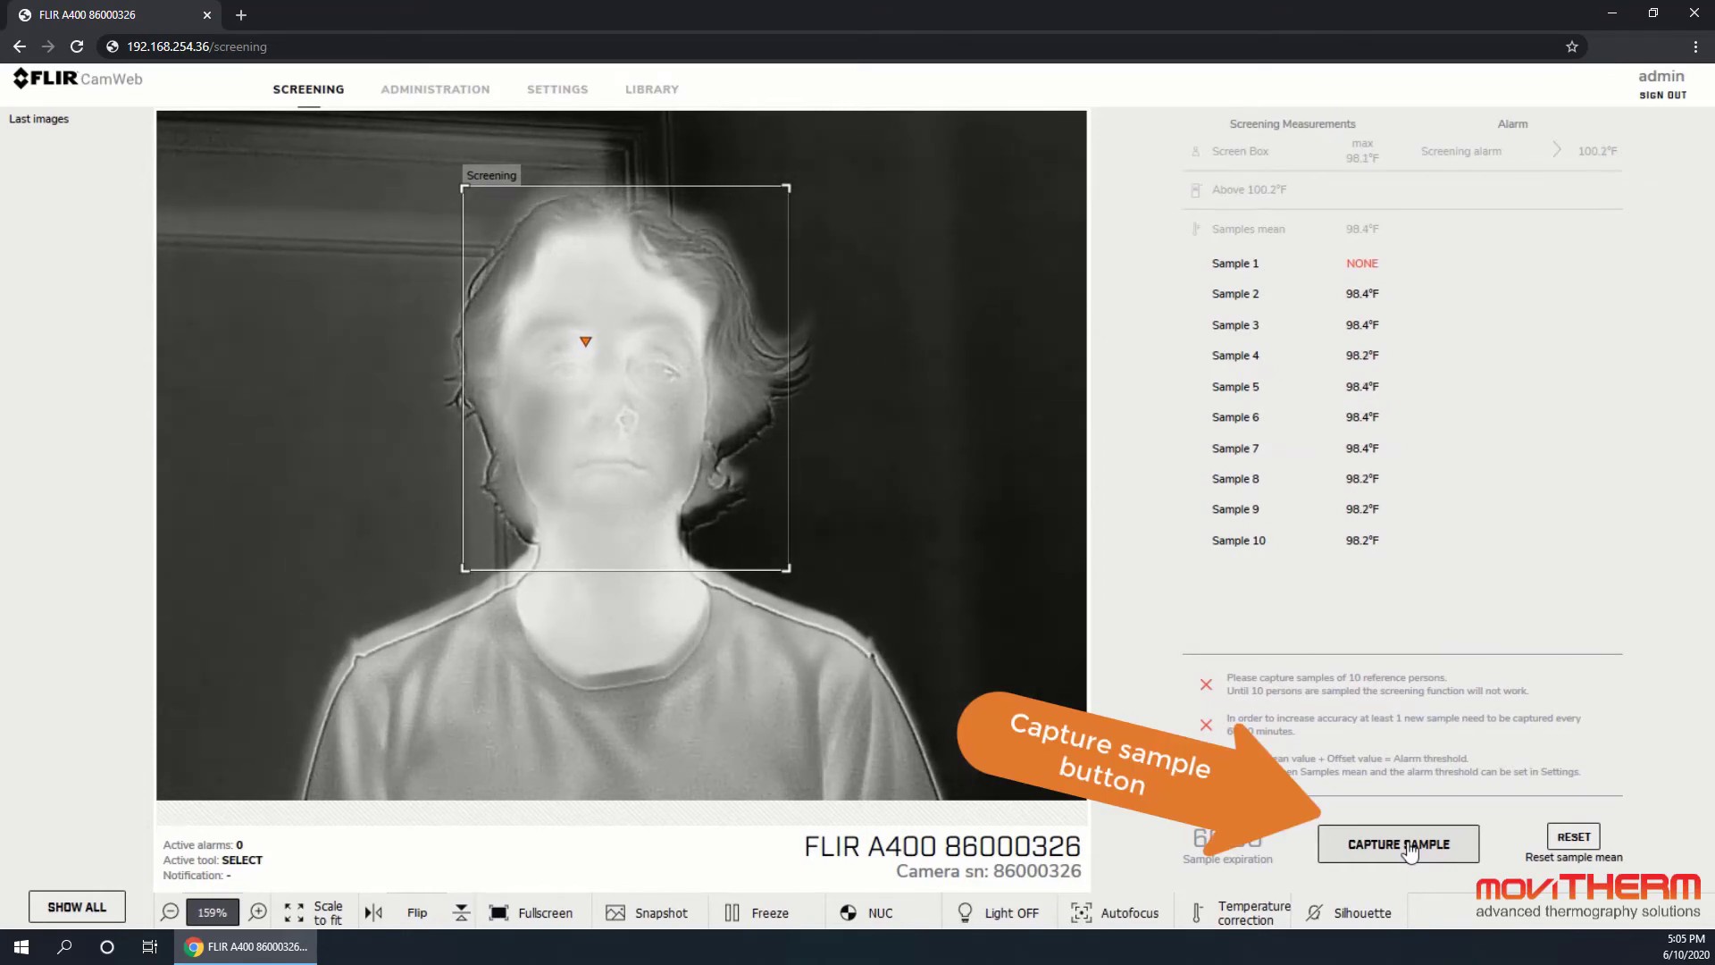
click(1397, 843)
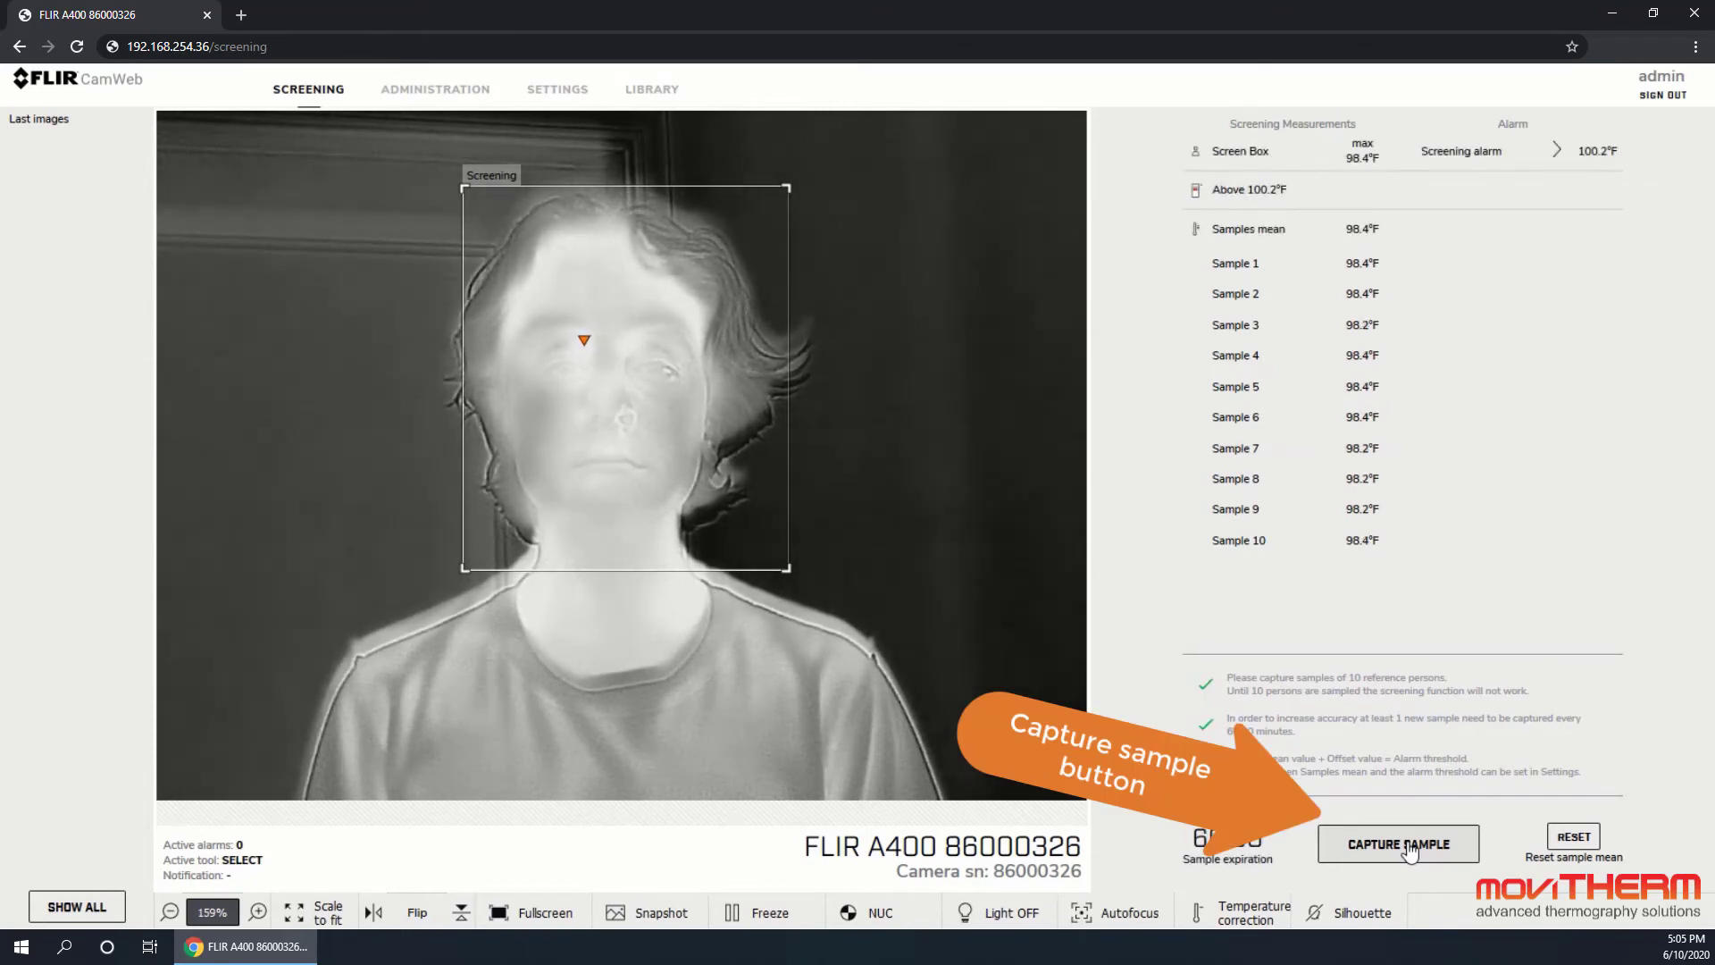
click(1399, 844)
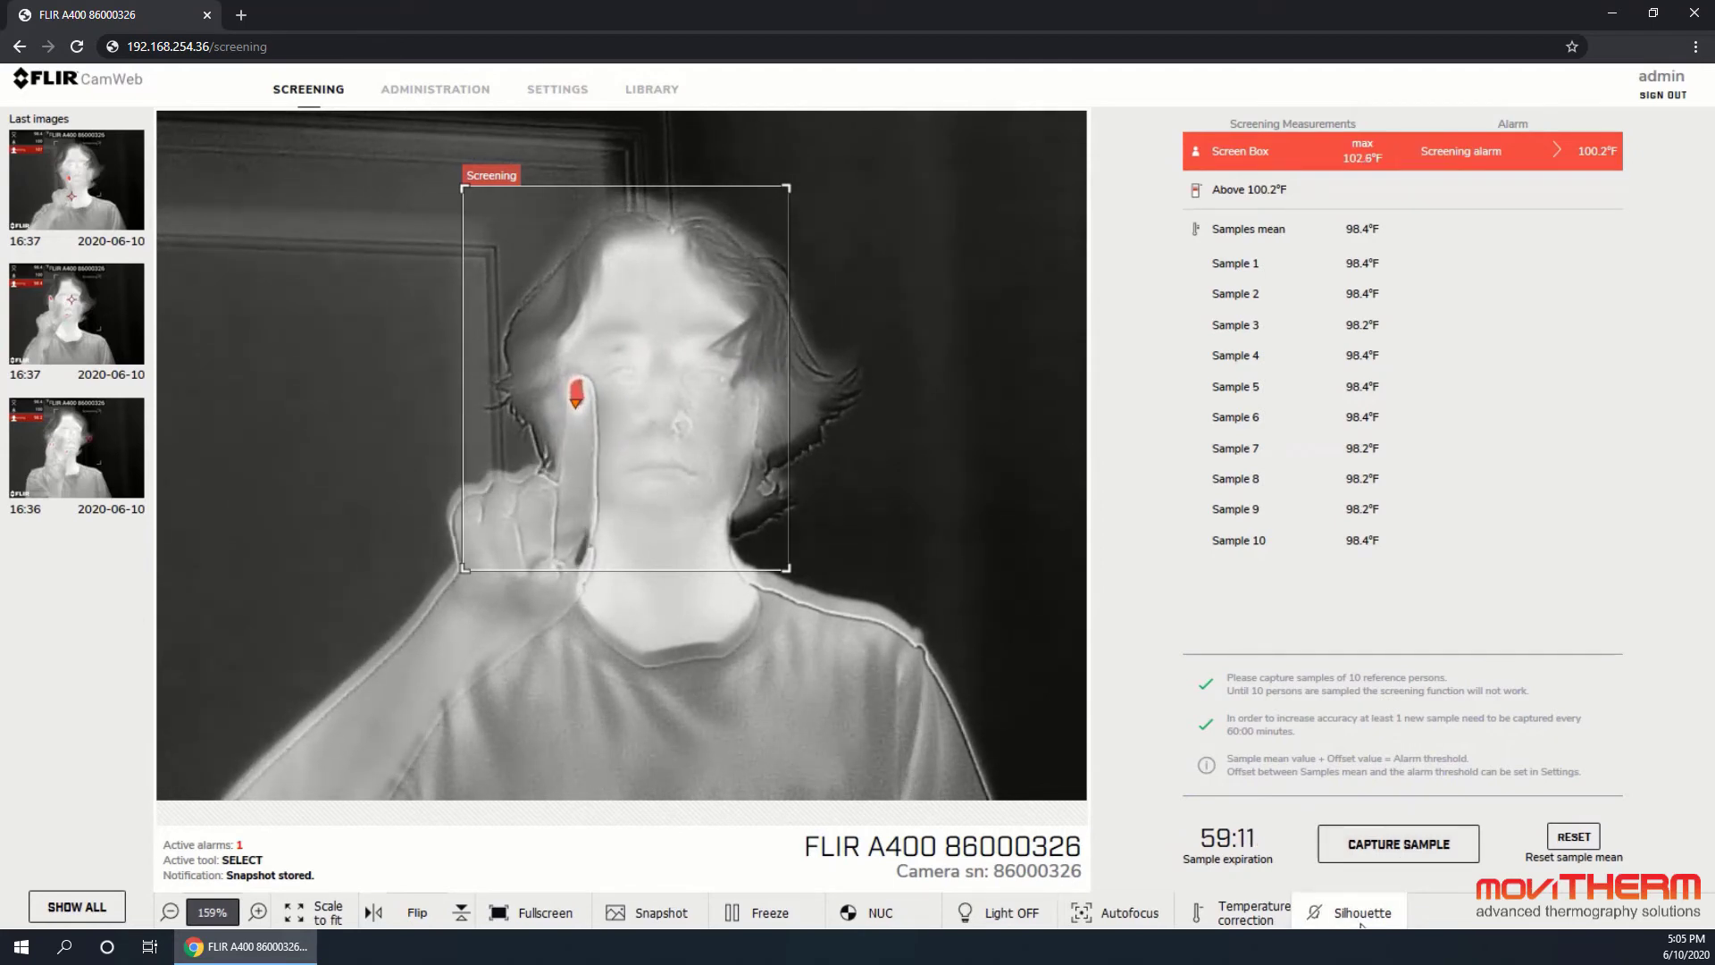
Show the Near, Far and None silhouette overlay choices from the bottom toolbar
click(1361, 911)
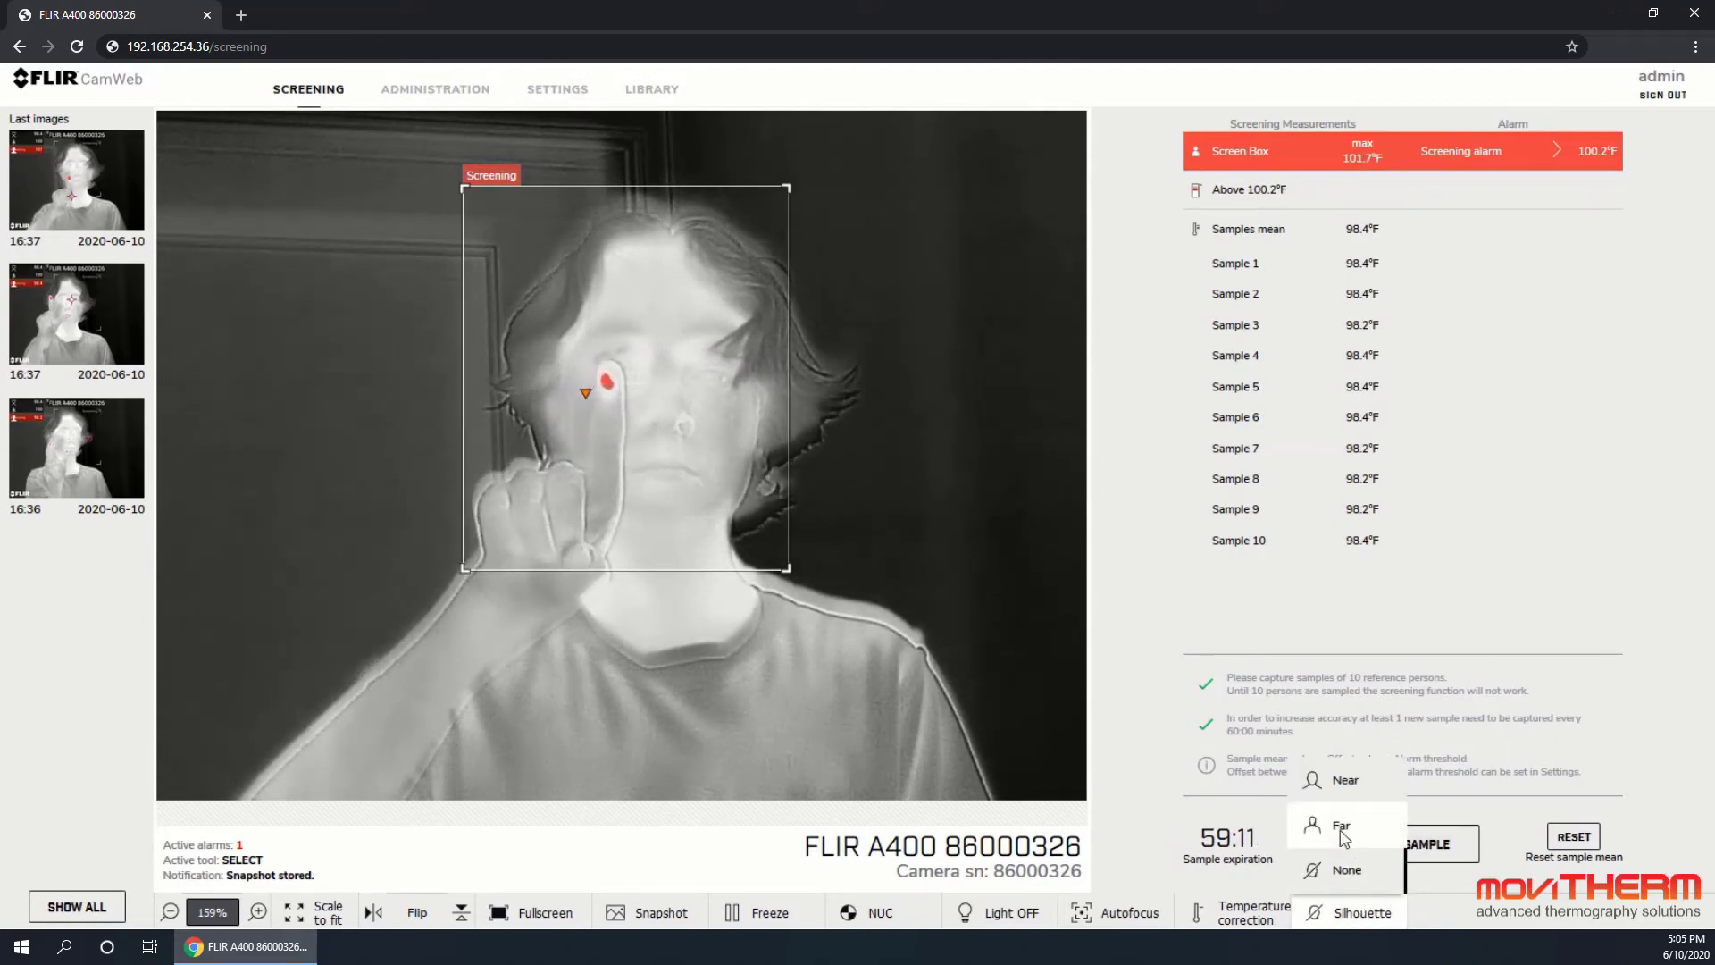